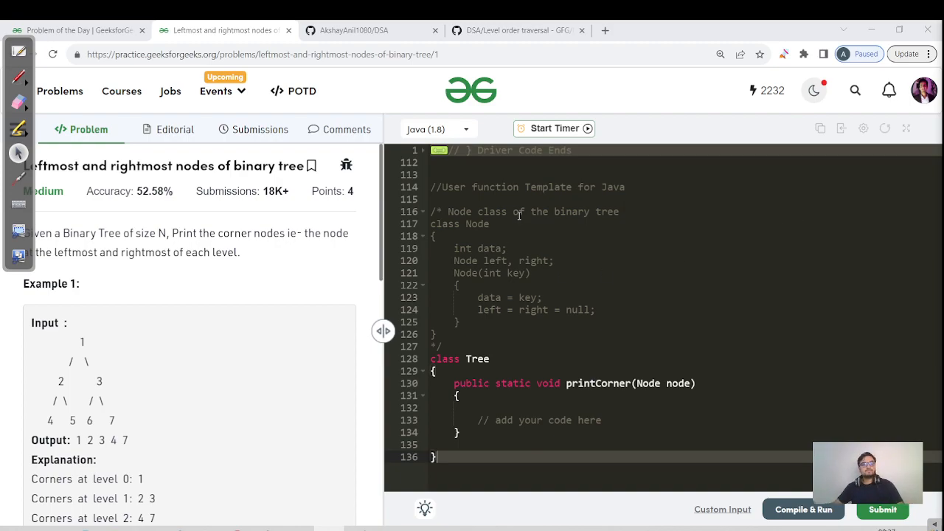
pyautogui.moveTo(251, 182)
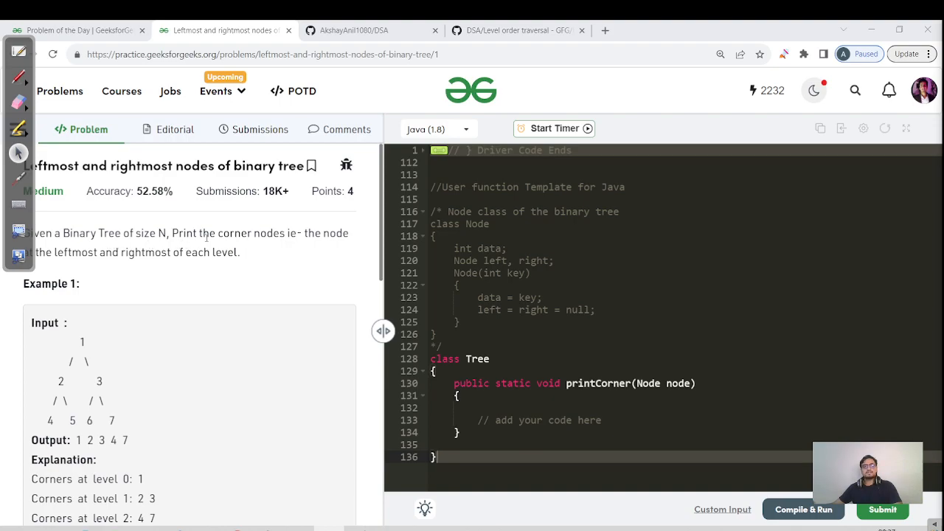
pyautogui.moveTo(229, 263)
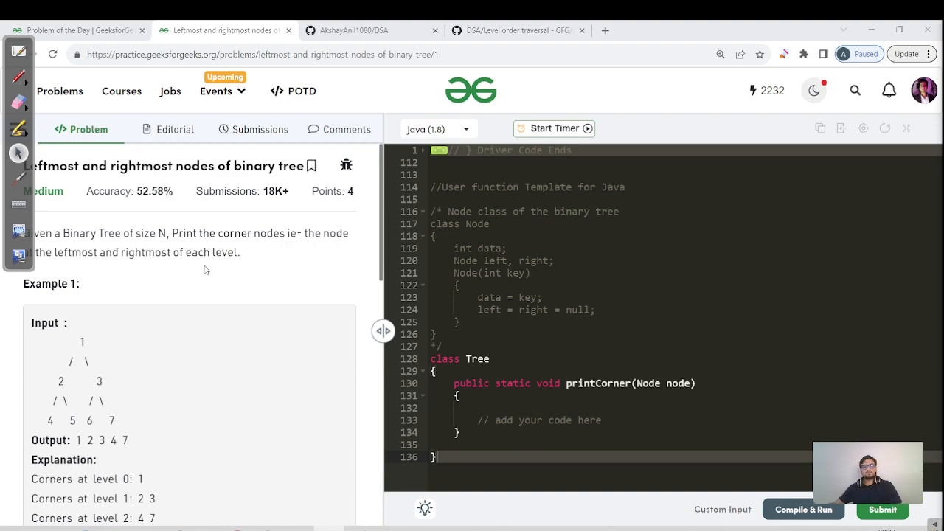
# Step: Underline the title and corner nodes 1, 2, 3, 4, 7, then note Level Order Traversal
pyautogui.scroll(-3)
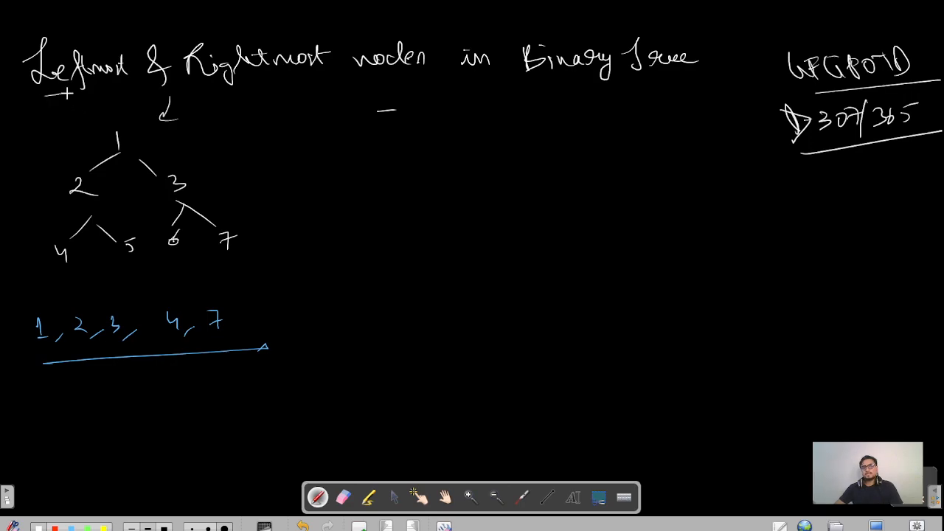
pyautogui.moveTo(67, 92); pyautogui.dragTo(436, 72)
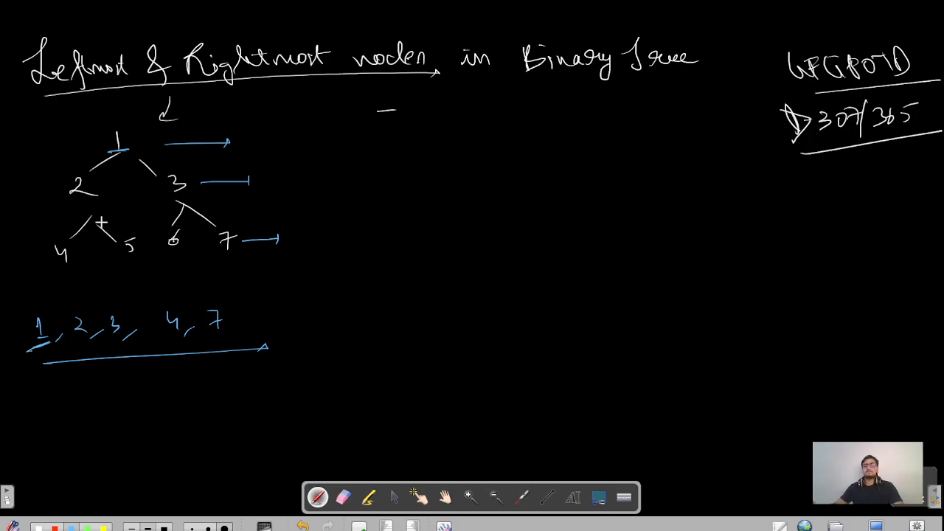
pyautogui.click(96, 206)
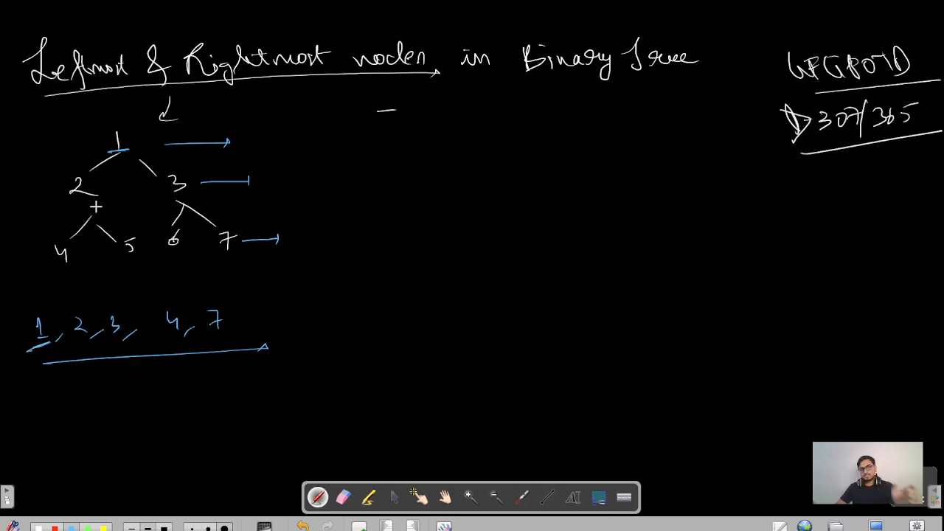
pyautogui.moveTo(73, 205); pyautogui.dragTo(96, 205)
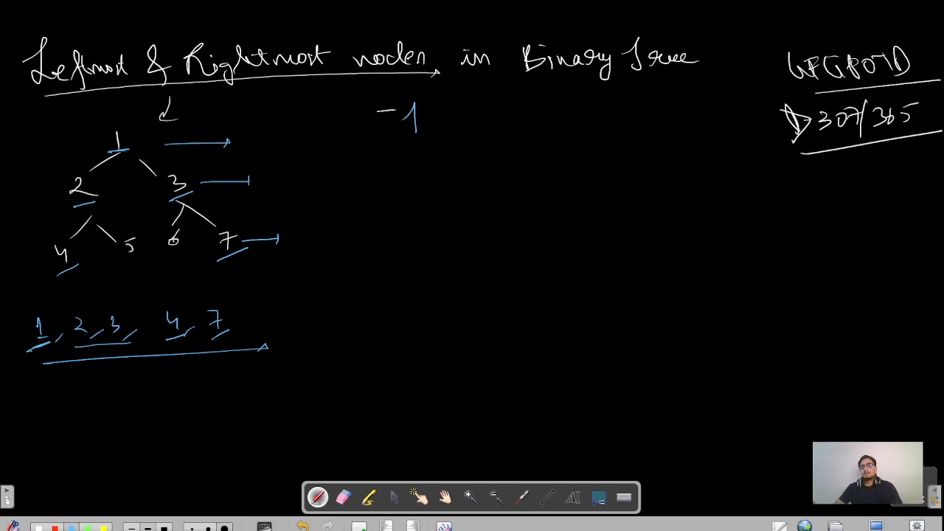
pyautogui.write('Lavel +')
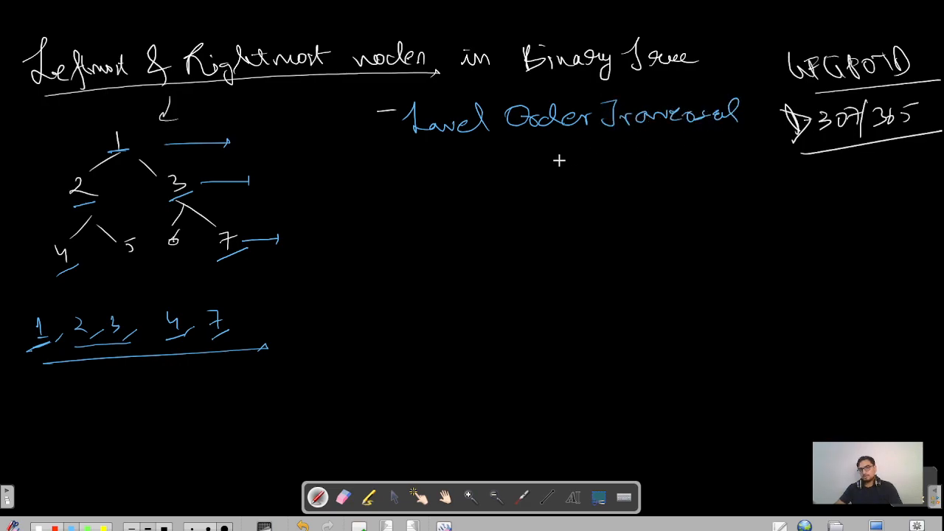
# Step: Draw the queue with 1, n=1, i=0, strike out 1 and enqueue 2 and 3
pyautogui.moveTo(428, 146); pyautogui.dragTo(738, 144)
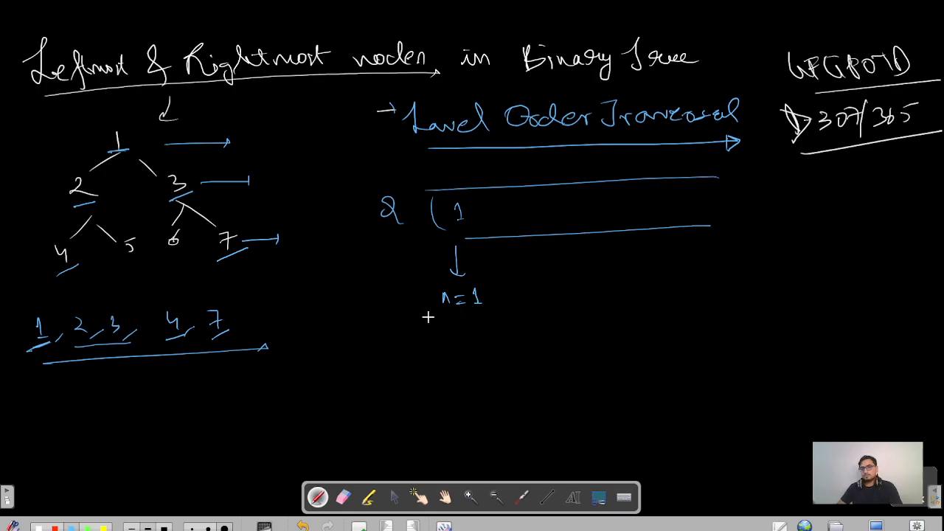
pyautogui.moveTo(428, 317); pyautogui.dragTo(501, 317)
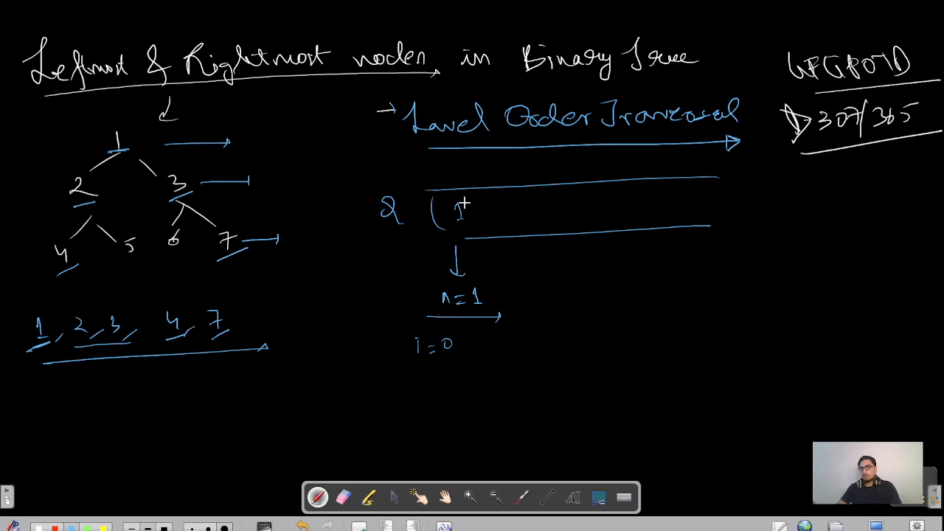
pyautogui.moveTo(437, 232); pyautogui.dragTo(472, 199)
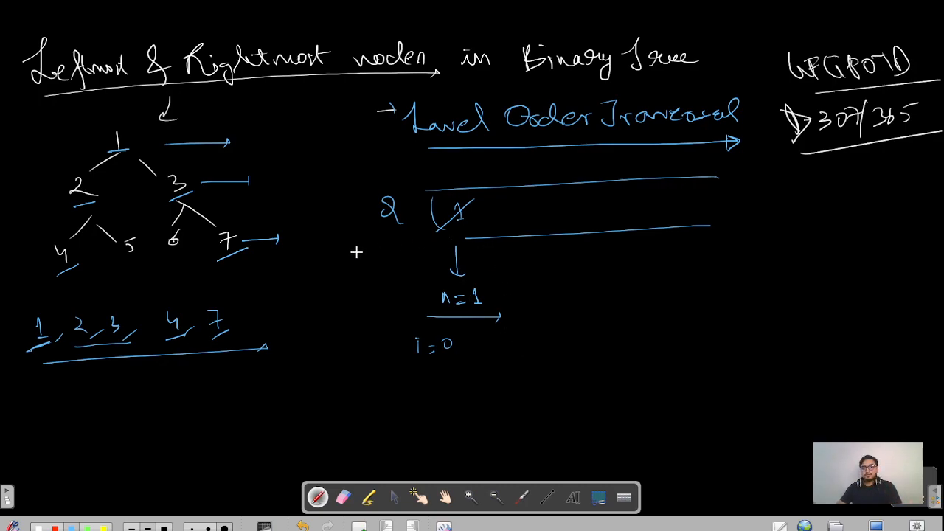
pyautogui.write('2 +')
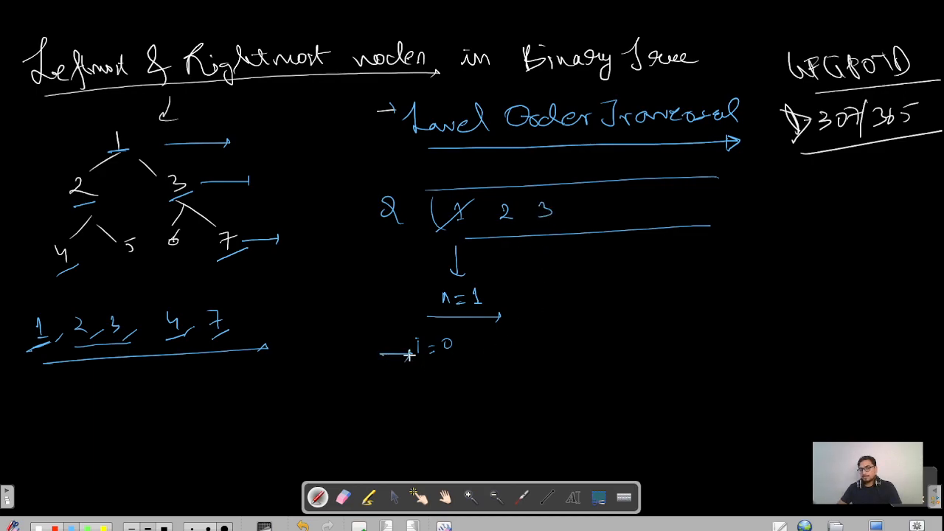
# Step: Write the for loop and 'i==0 || i==n-1' print rule, bracket 2 3, add 4–7, output 1, 2, 3
pyautogui.write('for i=')
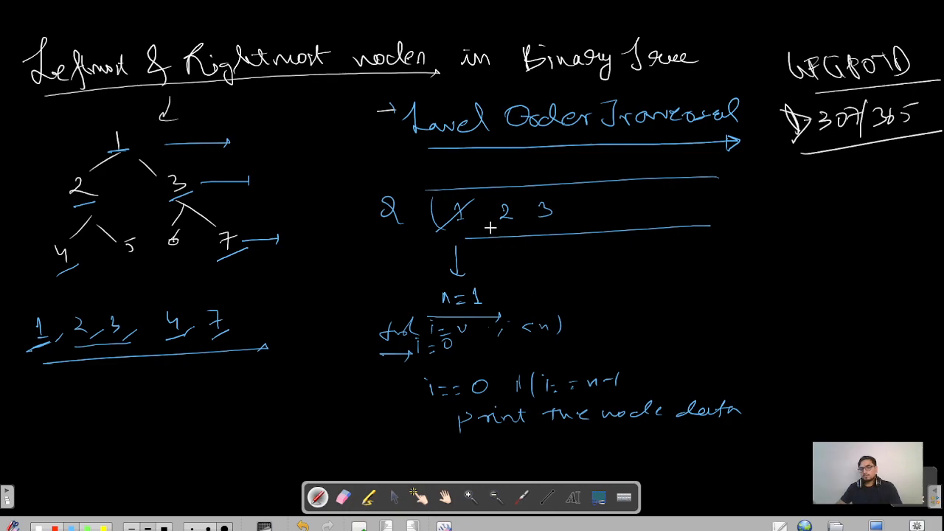
pyautogui.moveTo(487, 231); pyautogui.dragTo(579, 221)
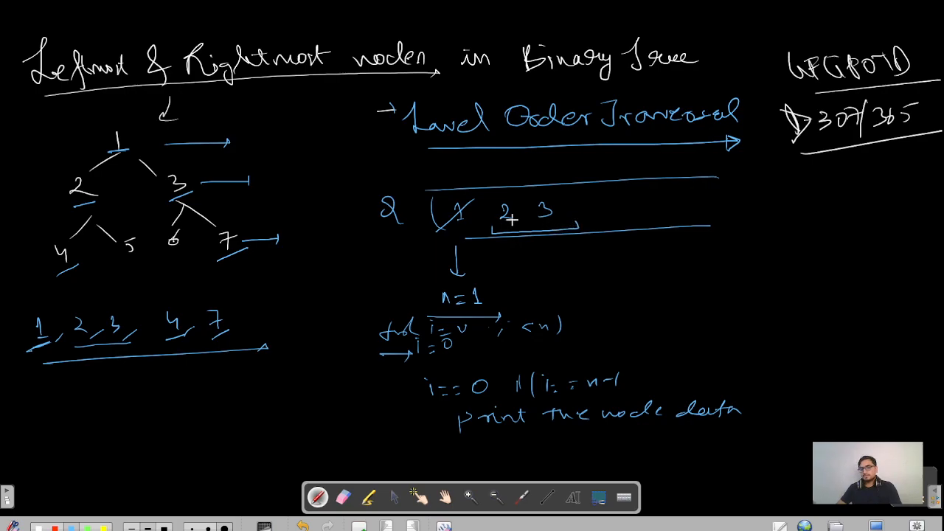
pyautogui.click(232, 193)
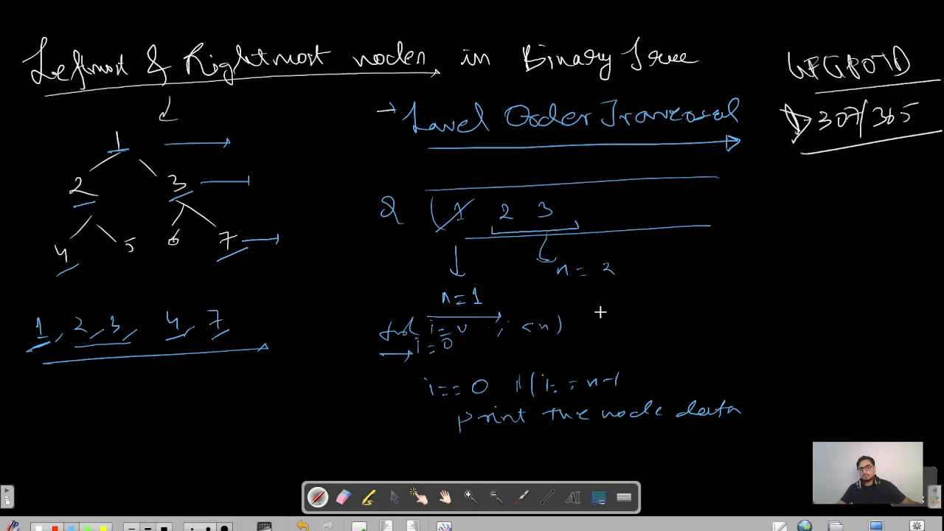
pyautogui.moveTo(601, 293)
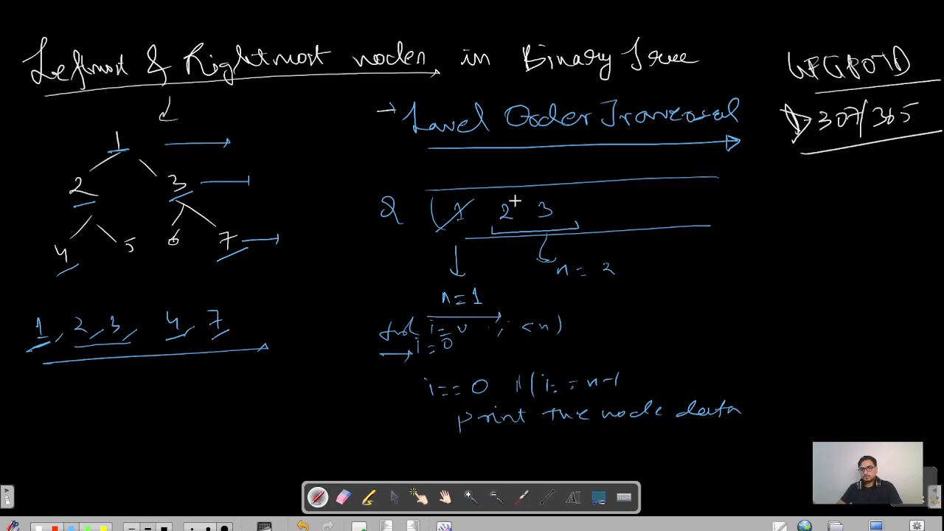
pyautogui.write('i2+')
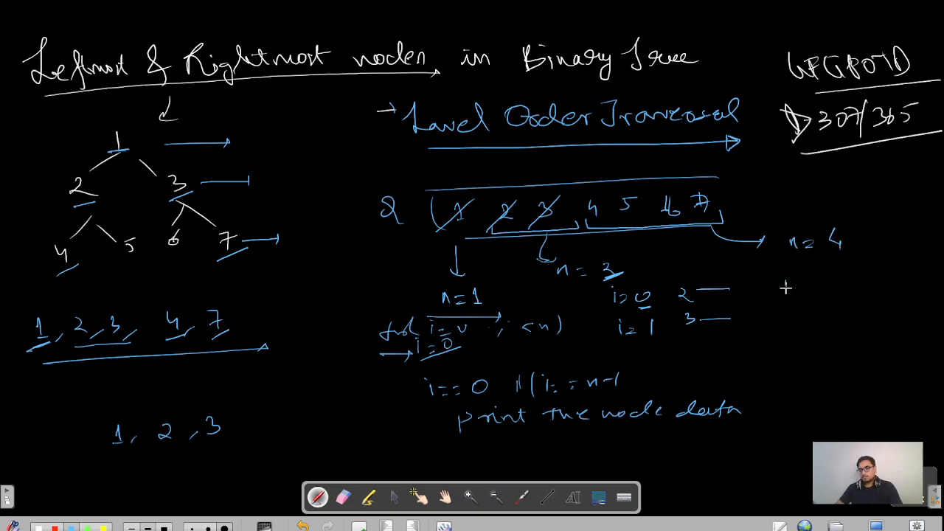
# Step: Write i=0 to i=3 with nodes 4–7, tick i=0 and i=3, append 4, 7 to output
pyautogui.write('i=0')
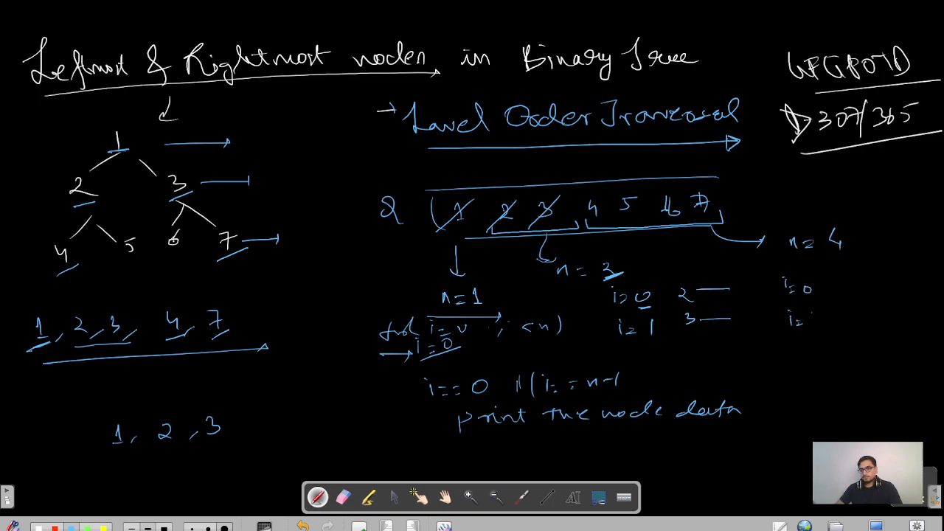
pyautogui.write('i=2')
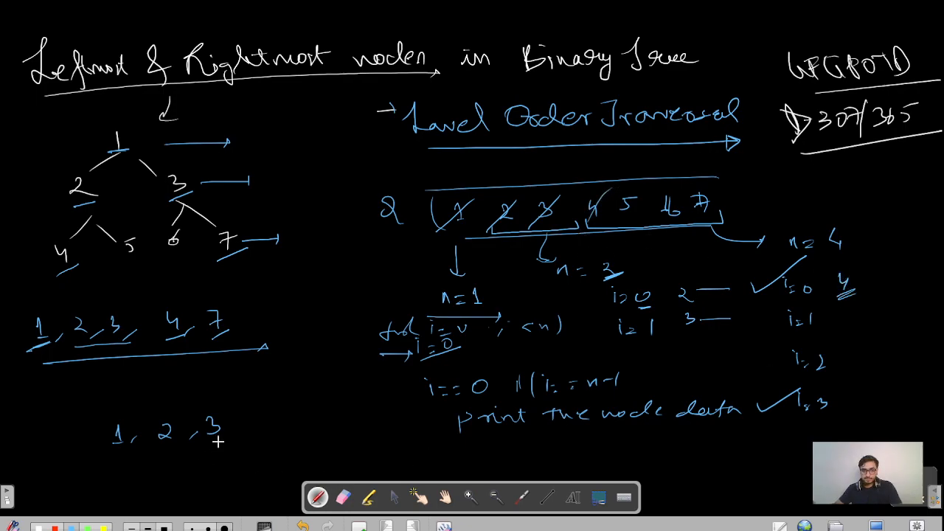
pyautogui.write('4')
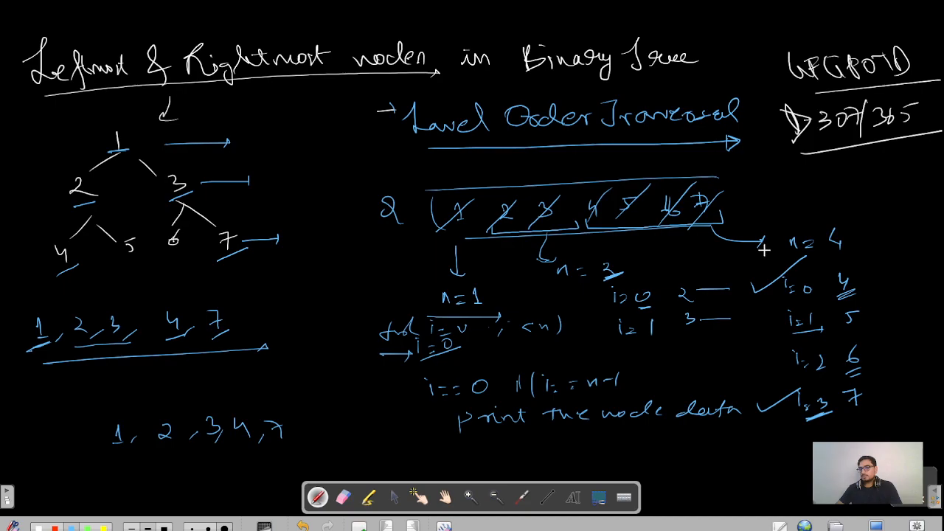
pyautogui.moveTo(366, 195)
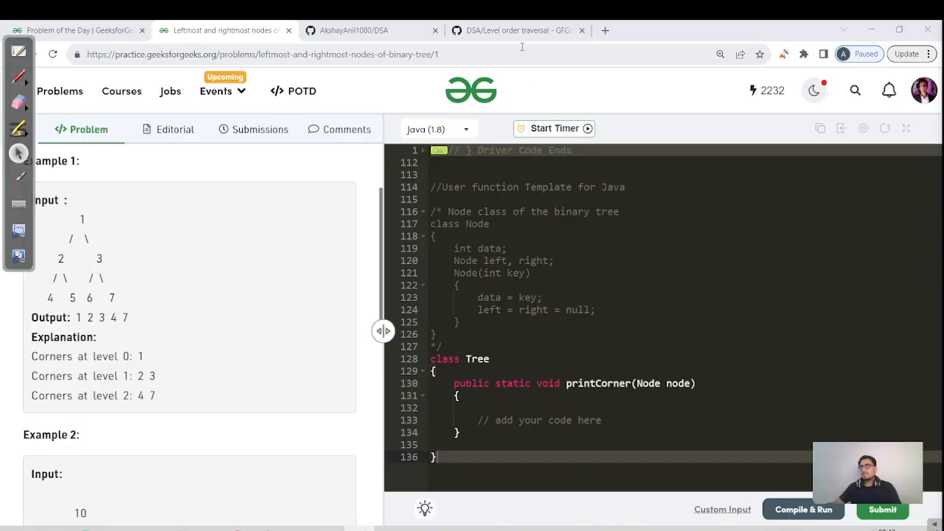
# Step: View level-order-traversal.java in the GitHub 'DSA/Level order traversal' tab
pyautogui.click(517, 30)
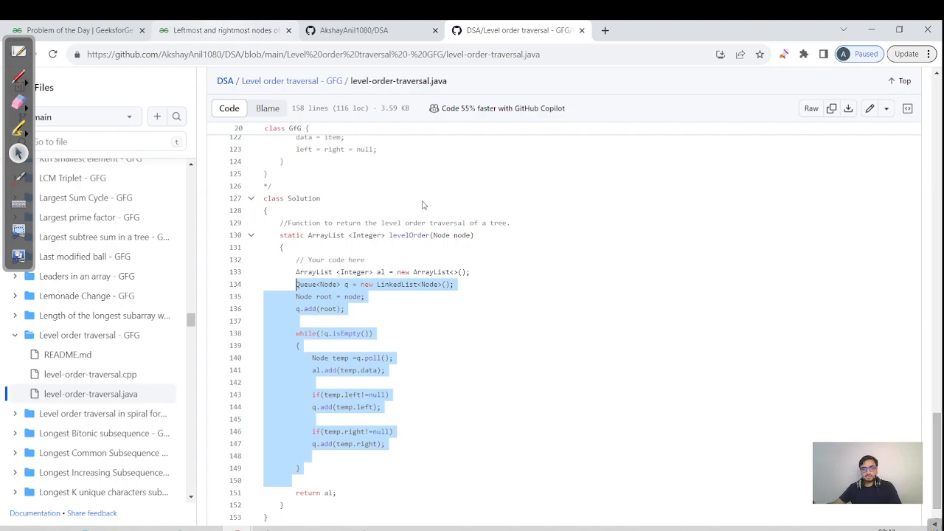
pyautogui.click(221, 30)
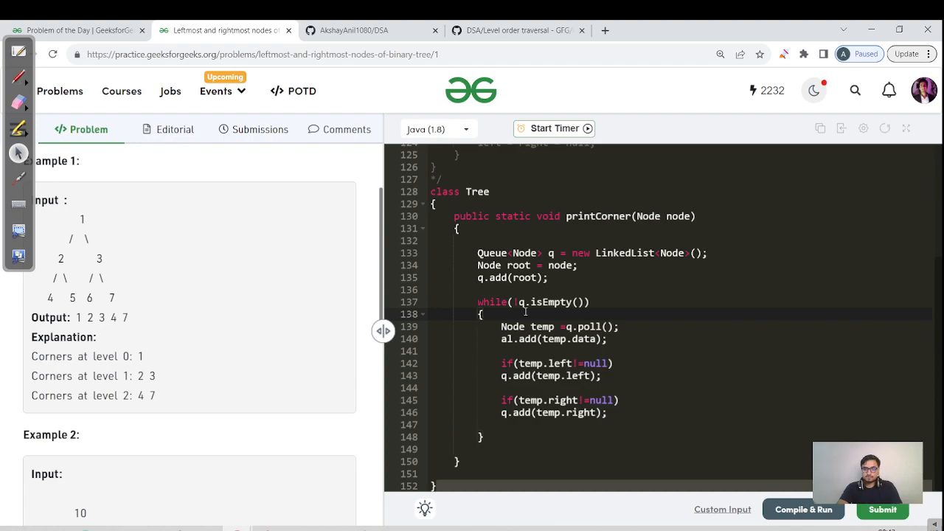
# Step: Insert 'int n = q.size();' and 'for(int i=0; i<n; i++){' inside the while loop
pyautogui.write('int j')
pyautogui.write('for(int i=0; i<n ; i++){')
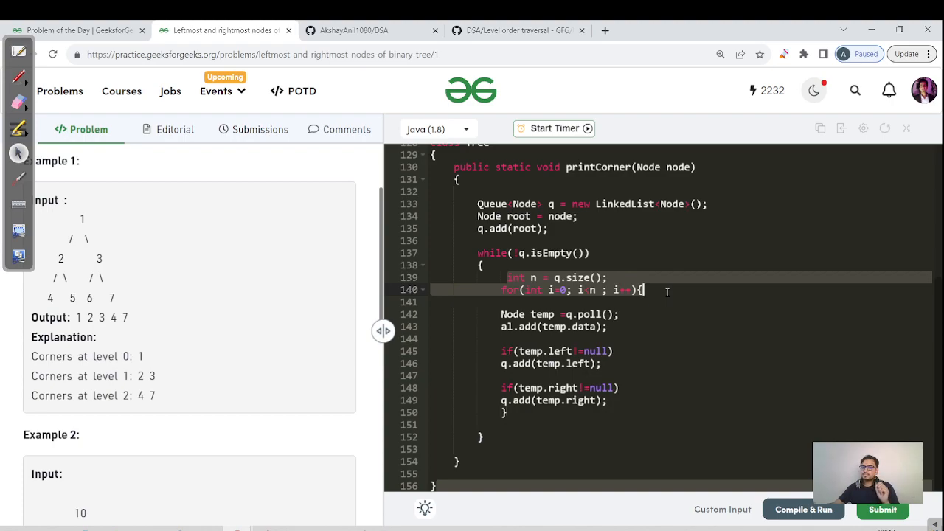
pyautogui.moveTo(217, 287)
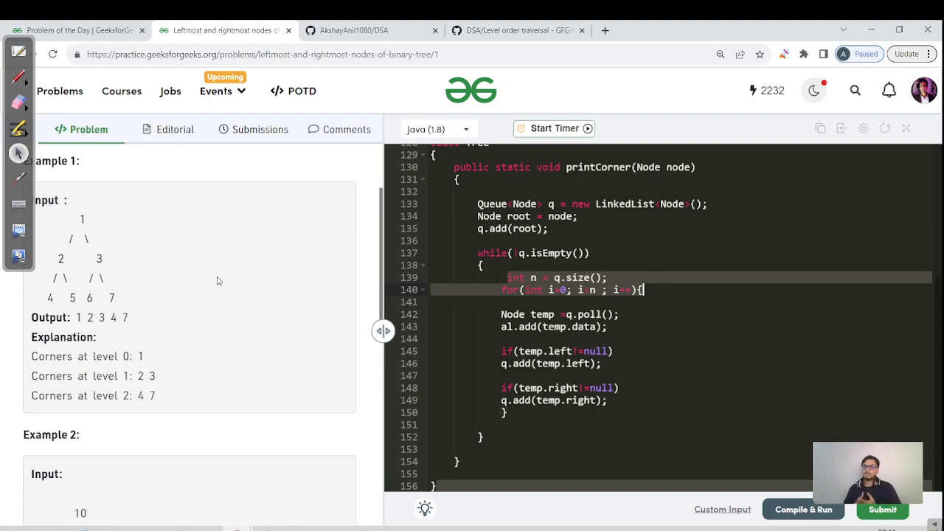
pyautogui.moveTo(194, 286)
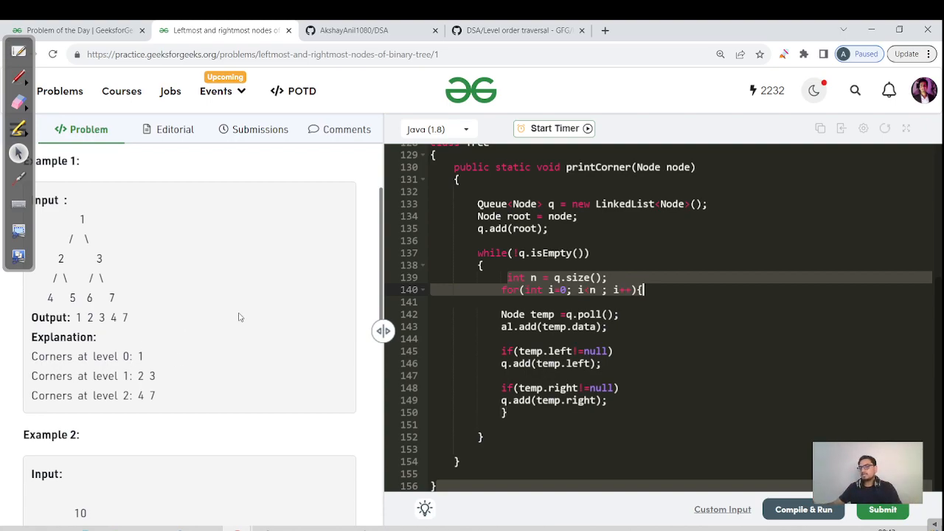
pyautogui.moveTo(534, 286)
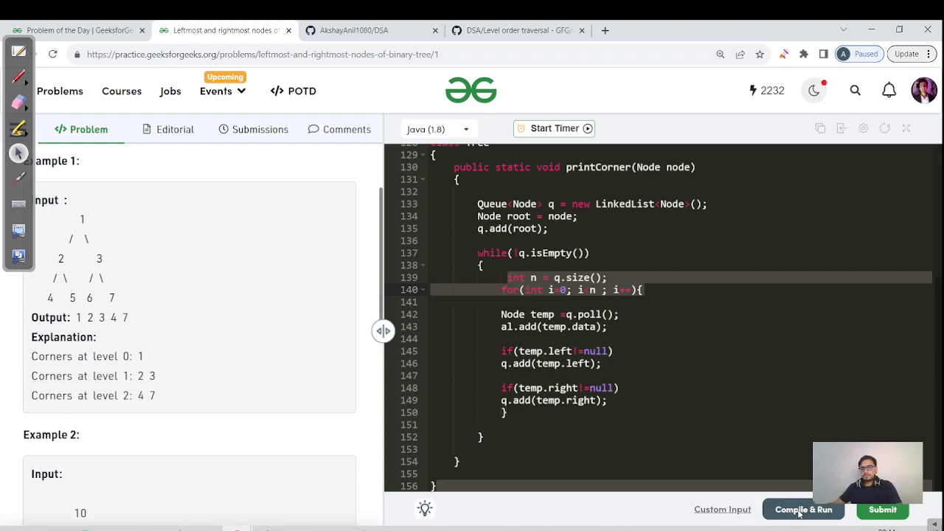
pyautogui.click(804, 509)
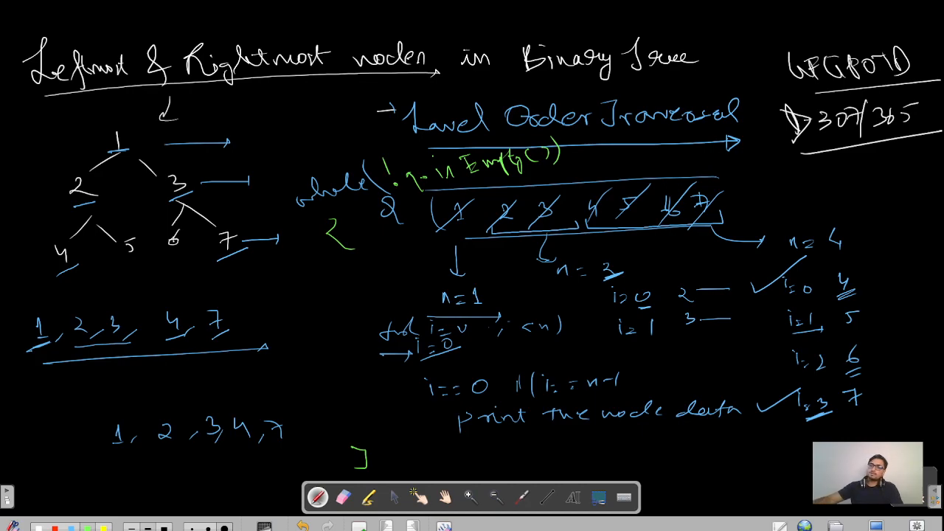
# Step: Bracket node 1, nodes 2 and 3, and the next level's nodes in red
pyautogui.moveTo(446, 221); pyautogui.dragTo(479, 236)
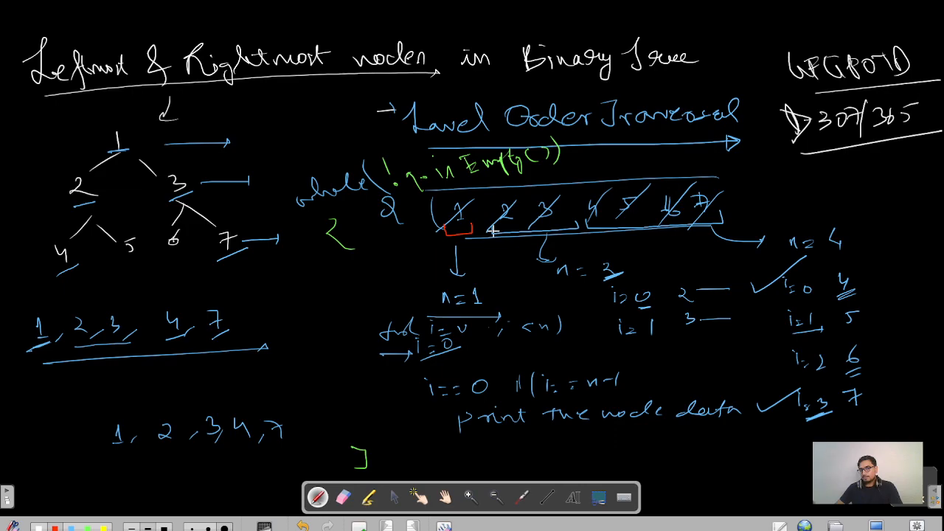
pyautogui.moveTo(486, 230); pyautogui.dragTo(568, 228)
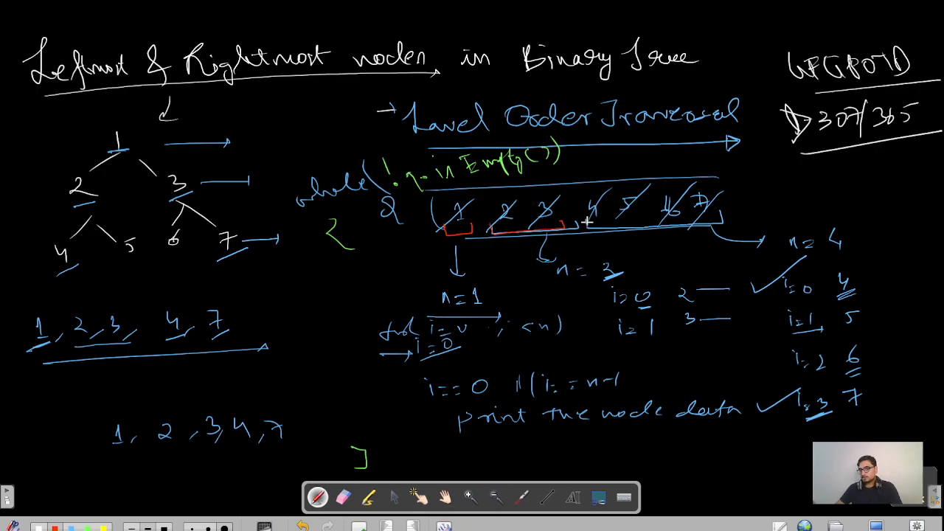
pyautogui.moveTo(590, 225); pyautogui.dragTo(708, 217)
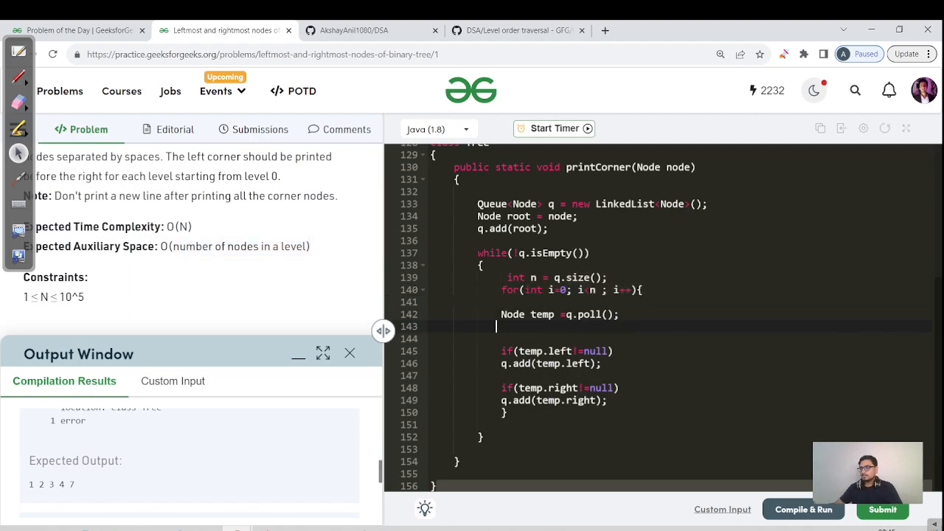
# Step: Add the 'i==0 || i==n-1' print condition and compile, getting output 1 2 3 4 7
pyautogui.click(803, 509)
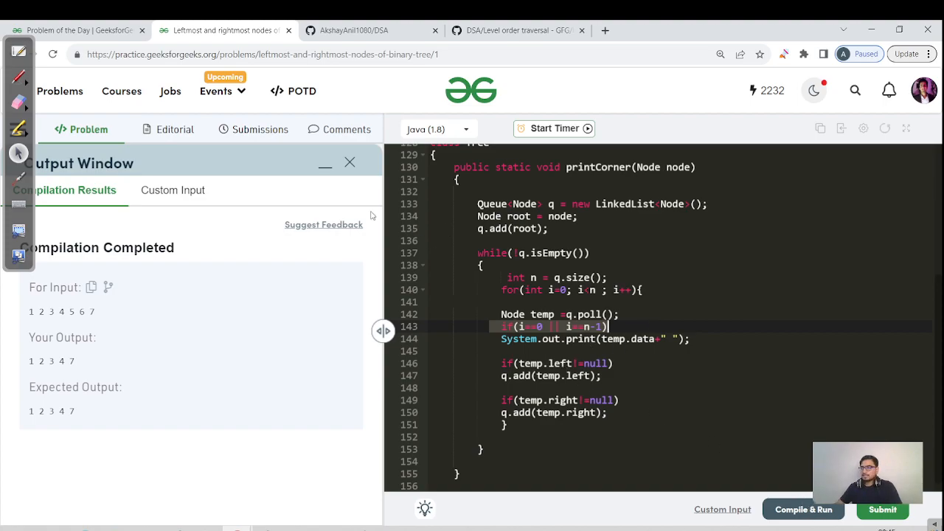
pyautogui.click(882, 510)
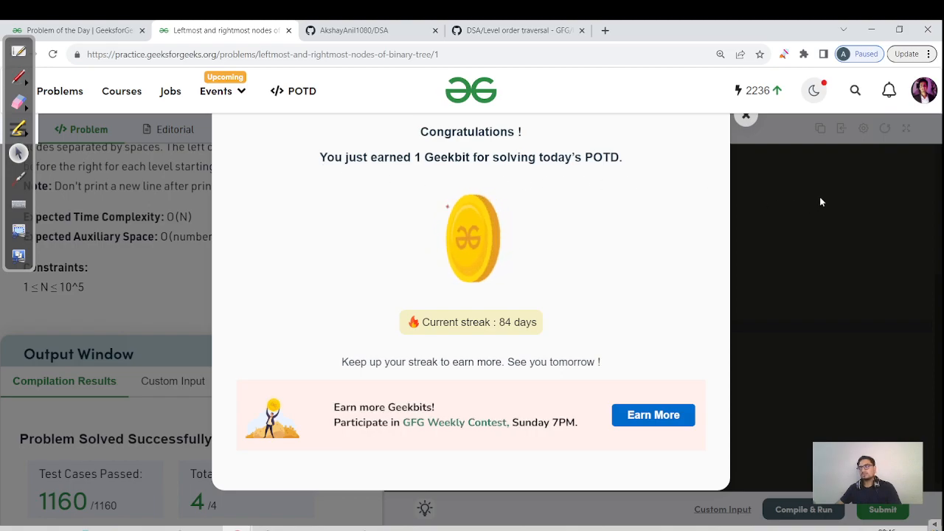
# Step: Submit the Java solution and close the Congratulations Geekbit popup
pyautogui.click(745, 115)
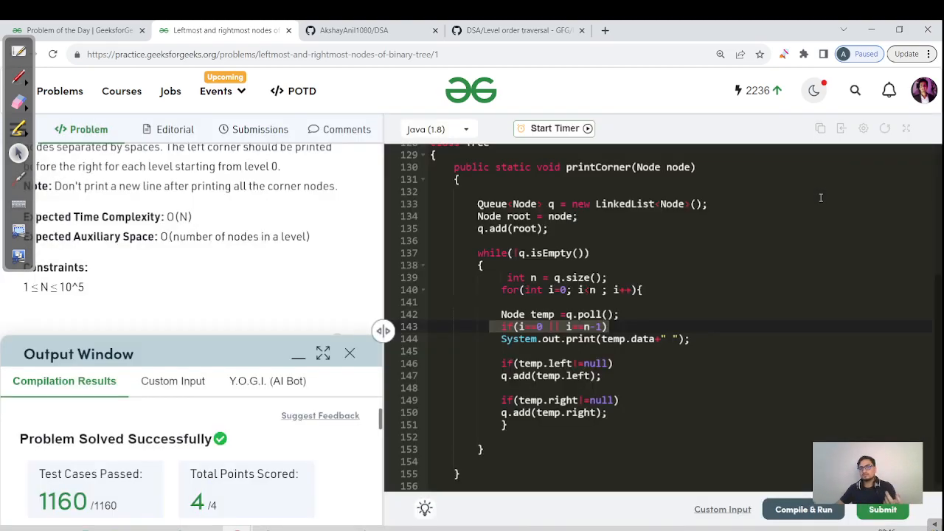
pyautogui.click(437, 129)
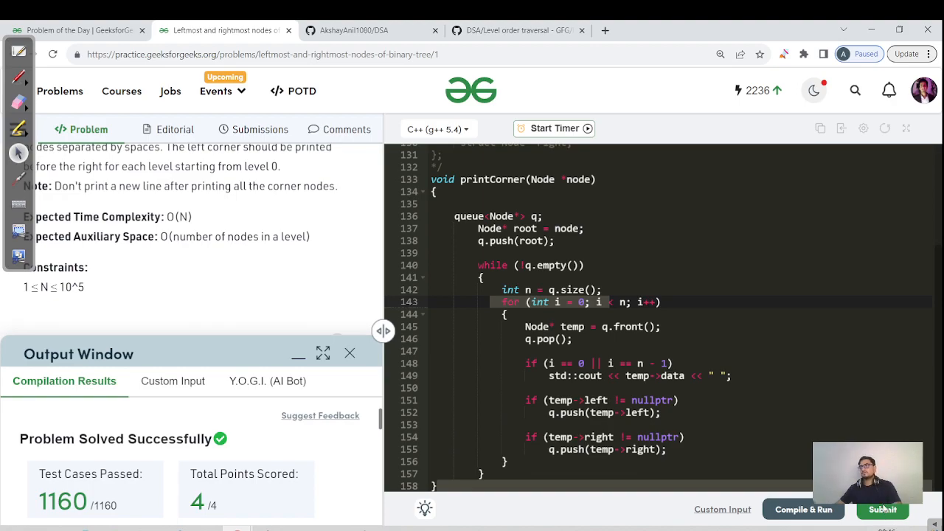
# Step: Submit the C++ (g++ 5.4) printCorner solution
pyautogui.click(882, 509)
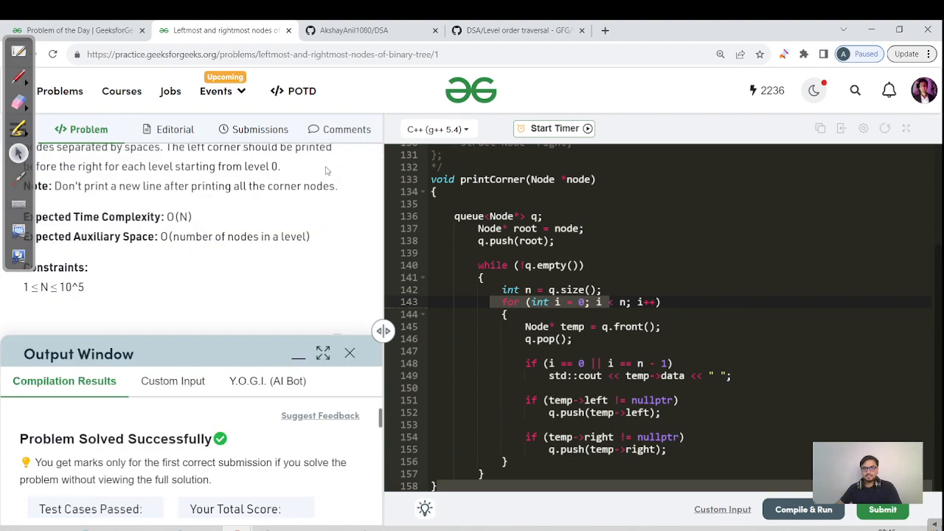
pyautogui.click(350, 353)
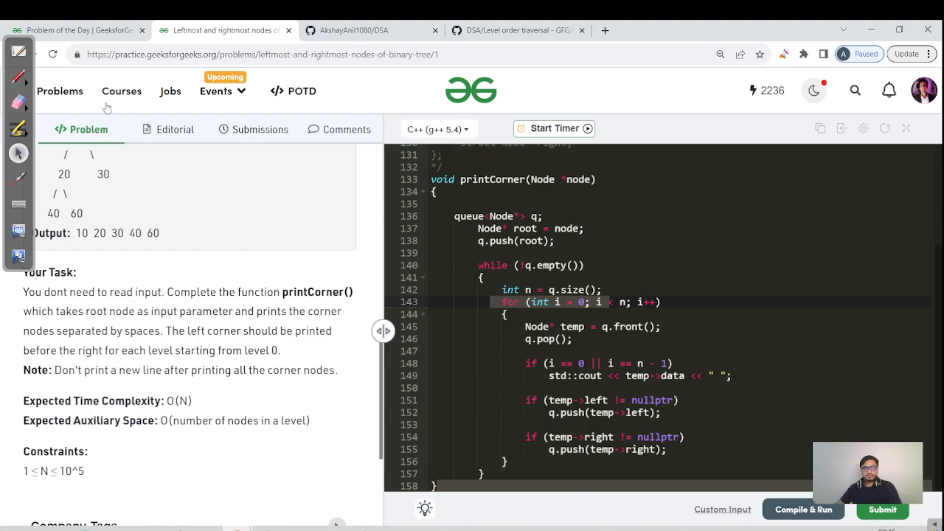
pyautogui.moveTo(86, 46)
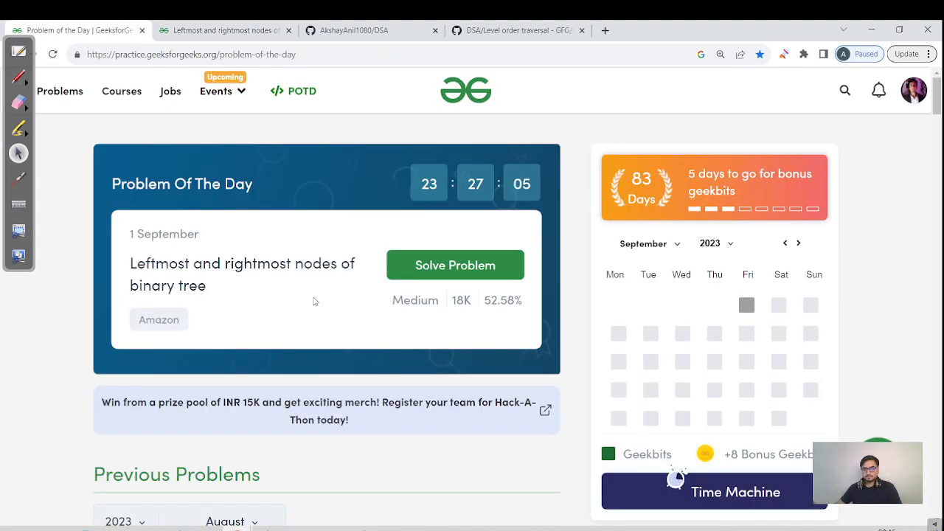
# Step: Scroll the Previous Problems list, select 'AVL Tree Deletion', then return to the accepted C++ solution
pyautogui.scroll(-3)
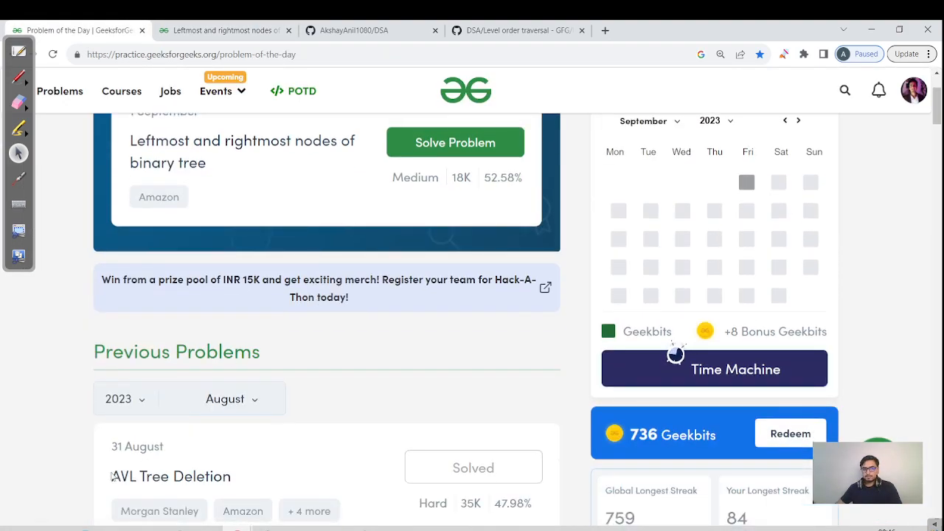
pyautogui.doubleClick(171, 476)
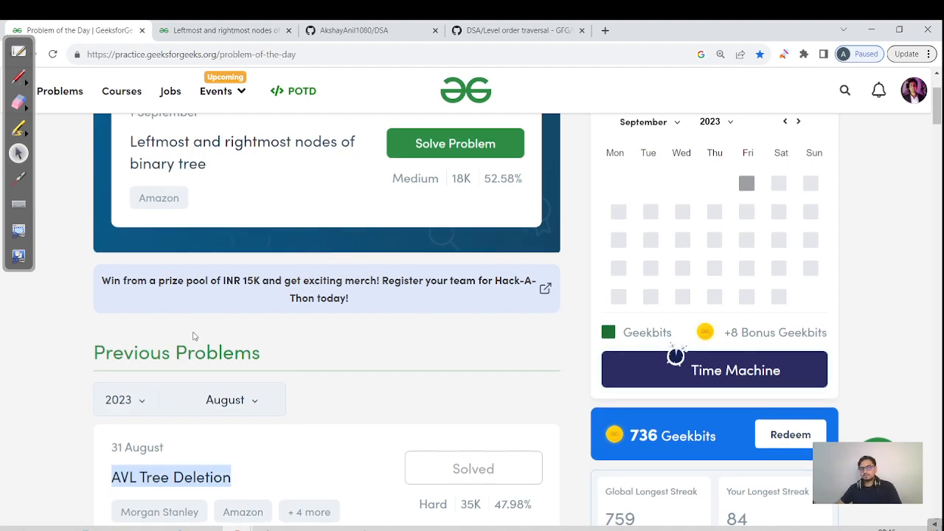
pyautogui.click(221, 30)
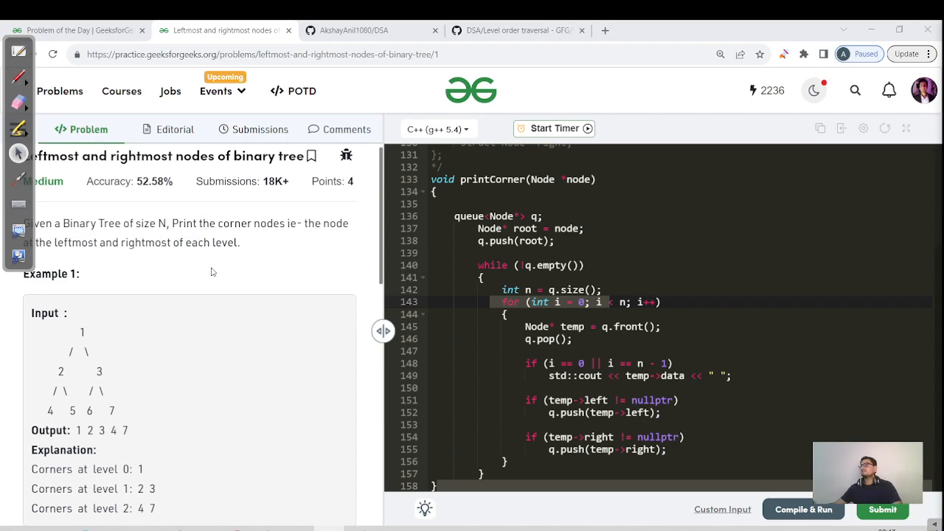
pyautogui.moveTo(219, 266)
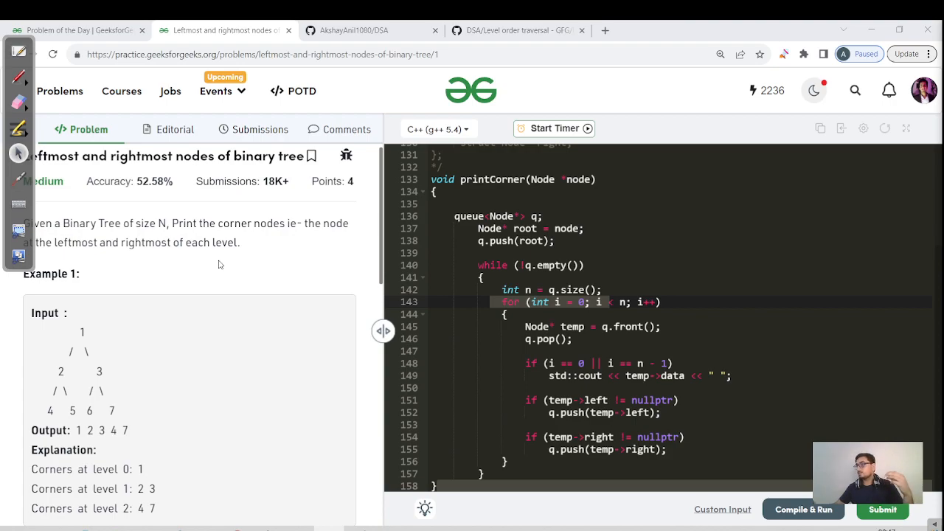
pyautogui.moveTo(362, 238)
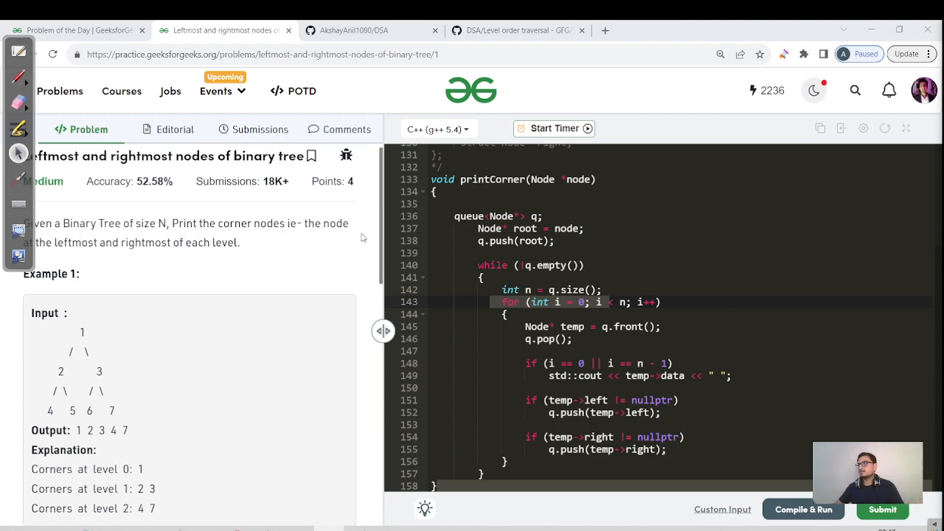